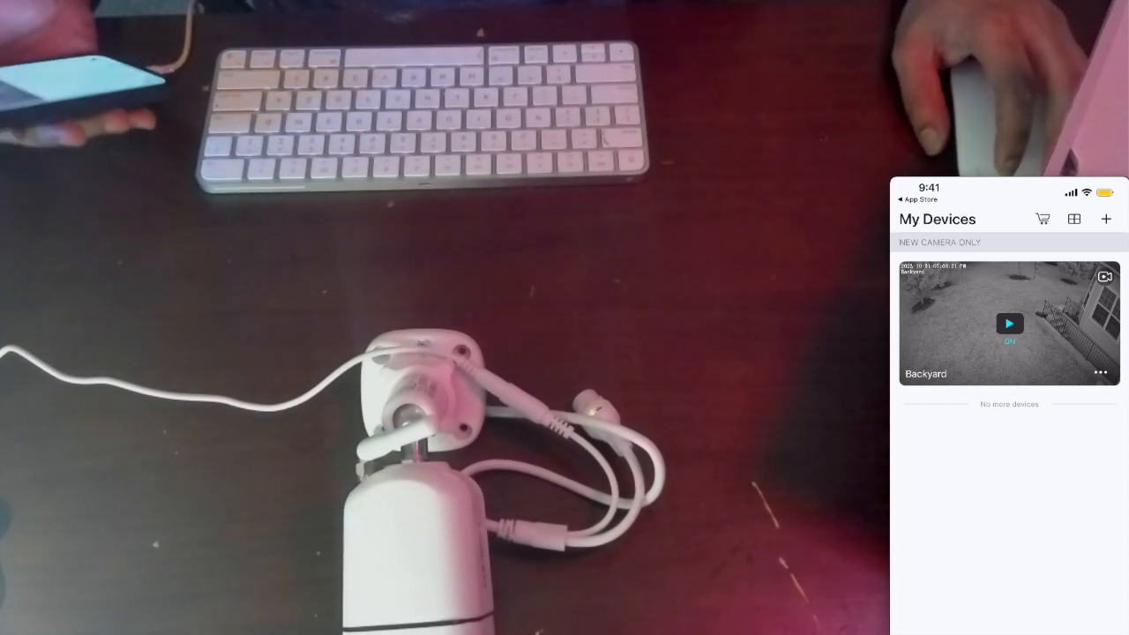
- Begin adding a camera from My Devices, choose an add method and confirm hearing "Hello Foscam"
left_click(1106, 219)
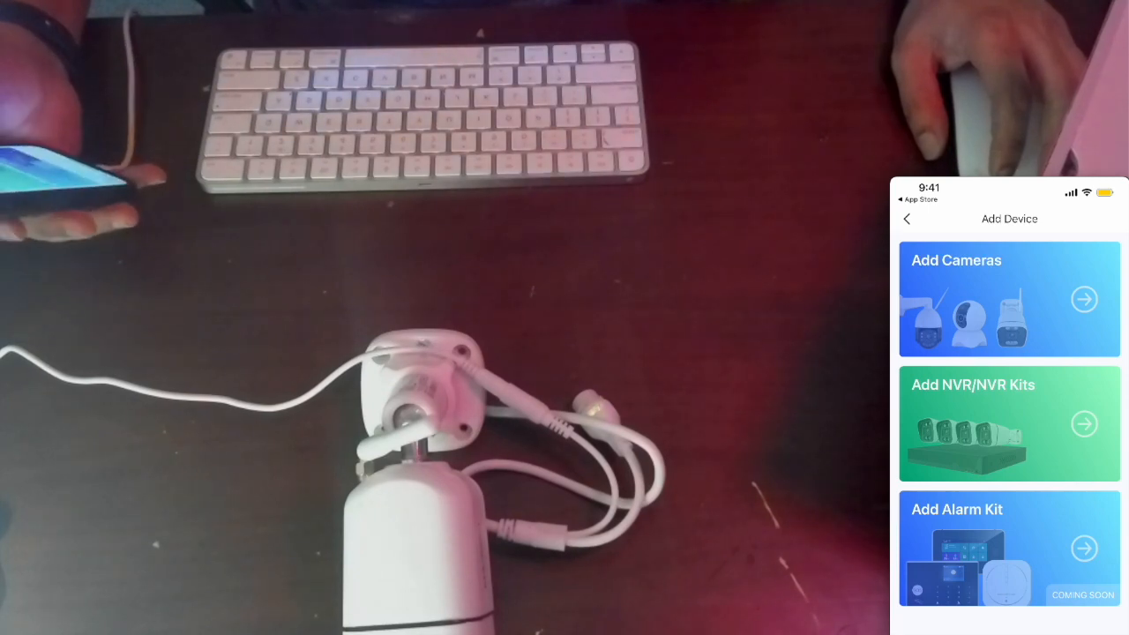
left_click(1009, 300)
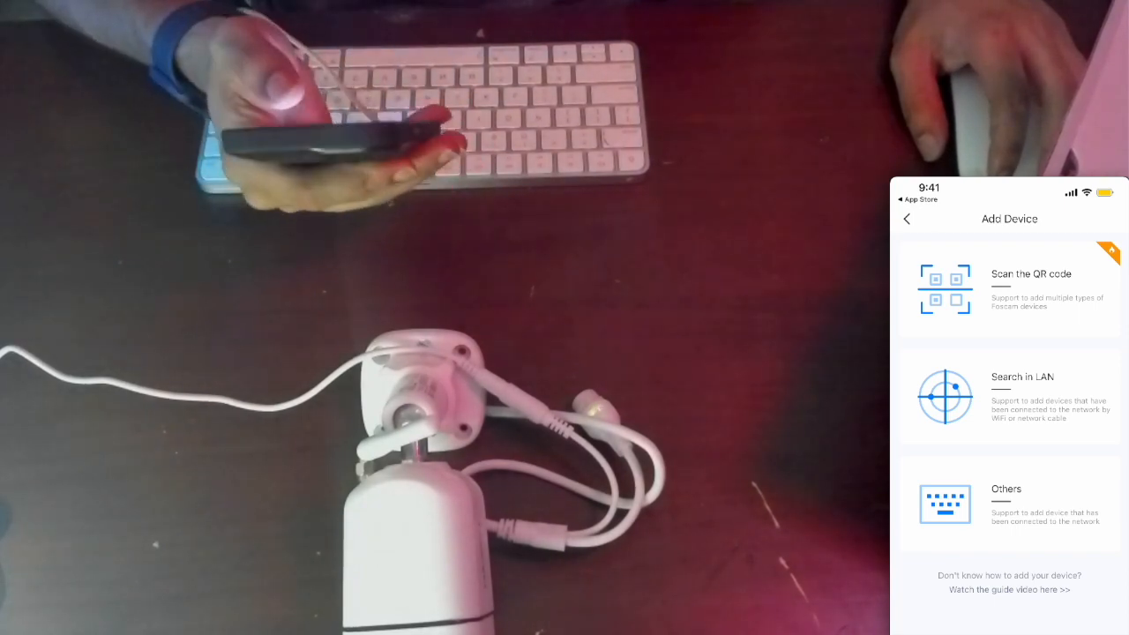
left_click(1009, 289)
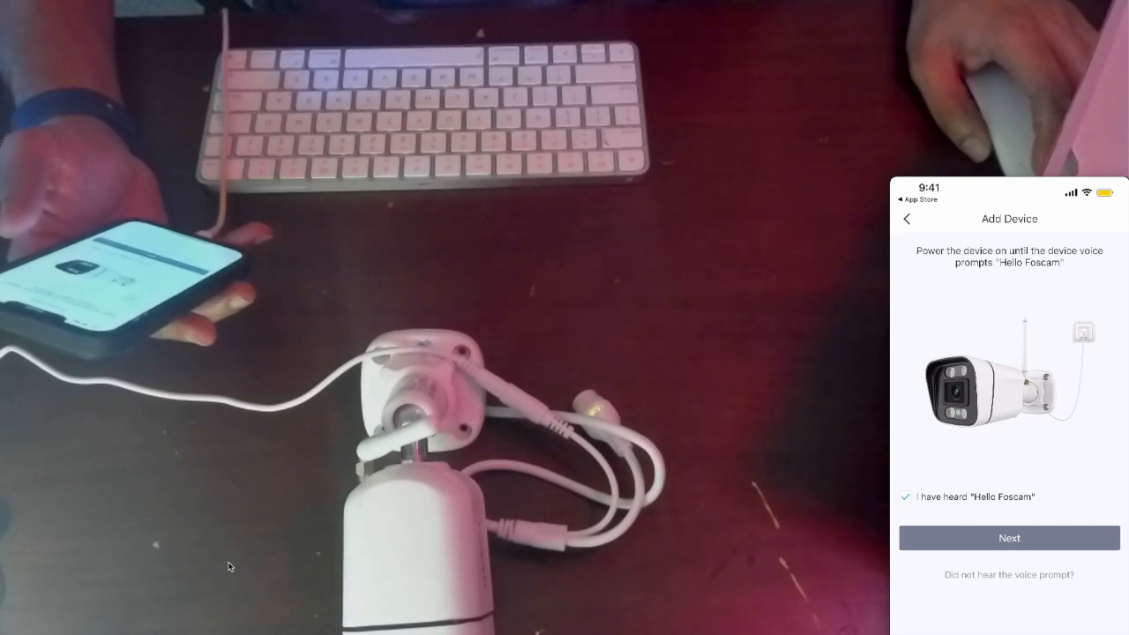
left_click(1009, 538)
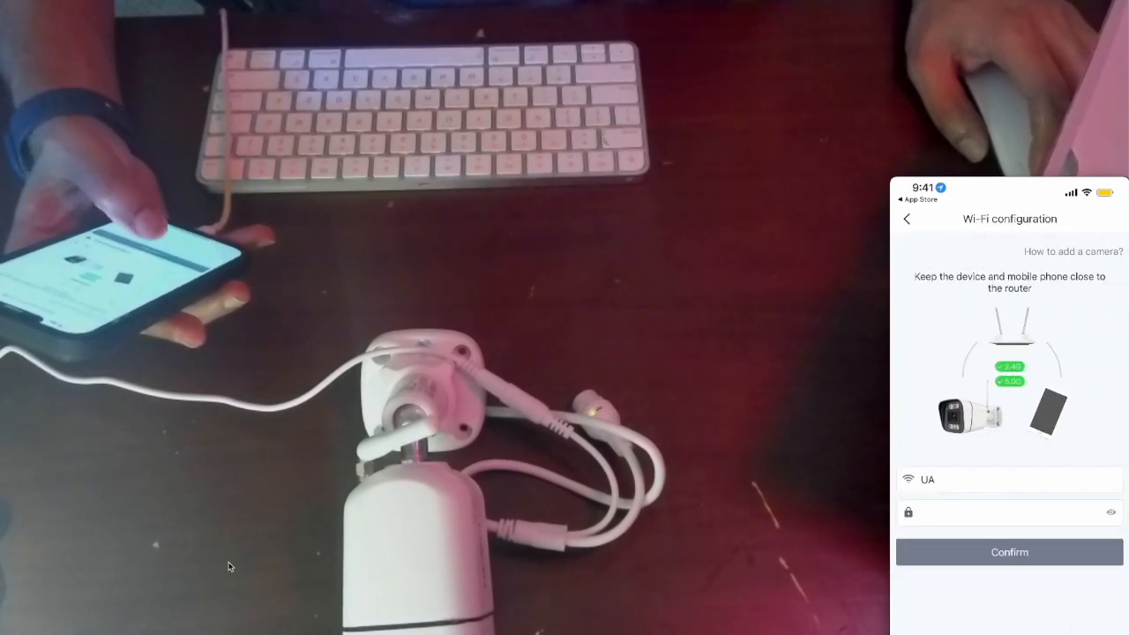
- Confirm the Wi-Fi network and password so the camera is added successfully
left_click(1009, 550)
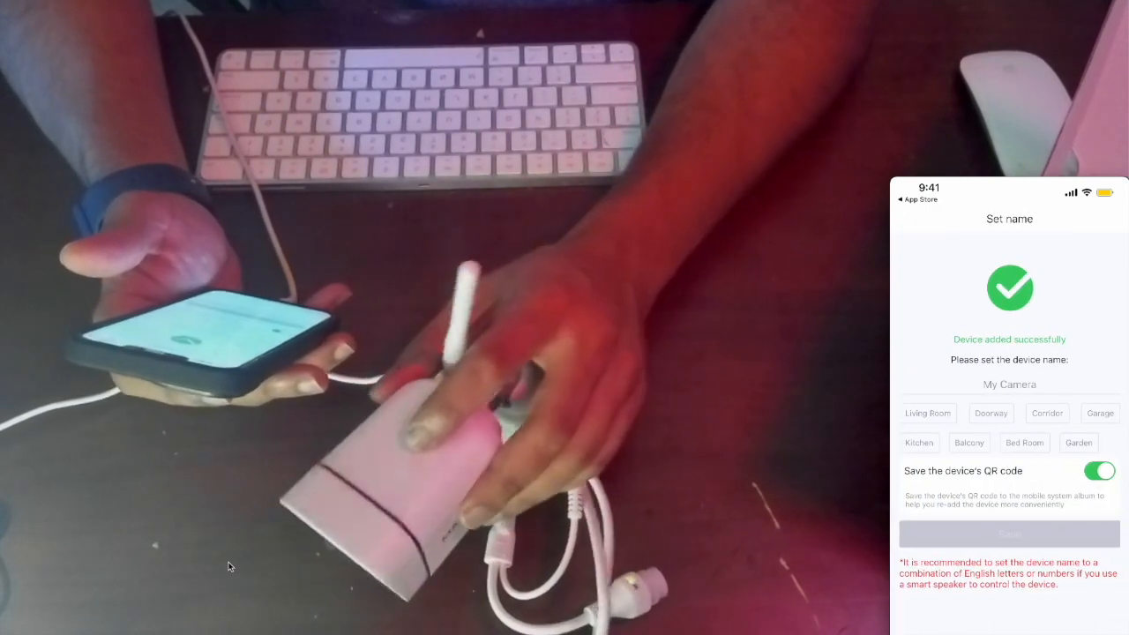
- Name the new camera 'Patio' and save it
left_click(1009, 385)
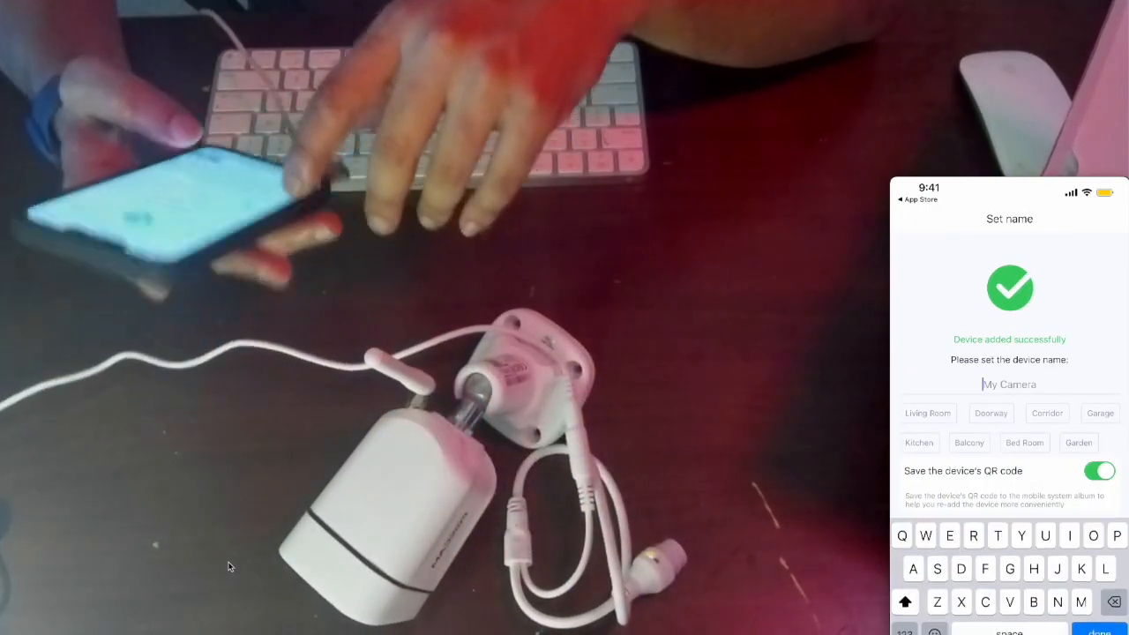
type("Payio")
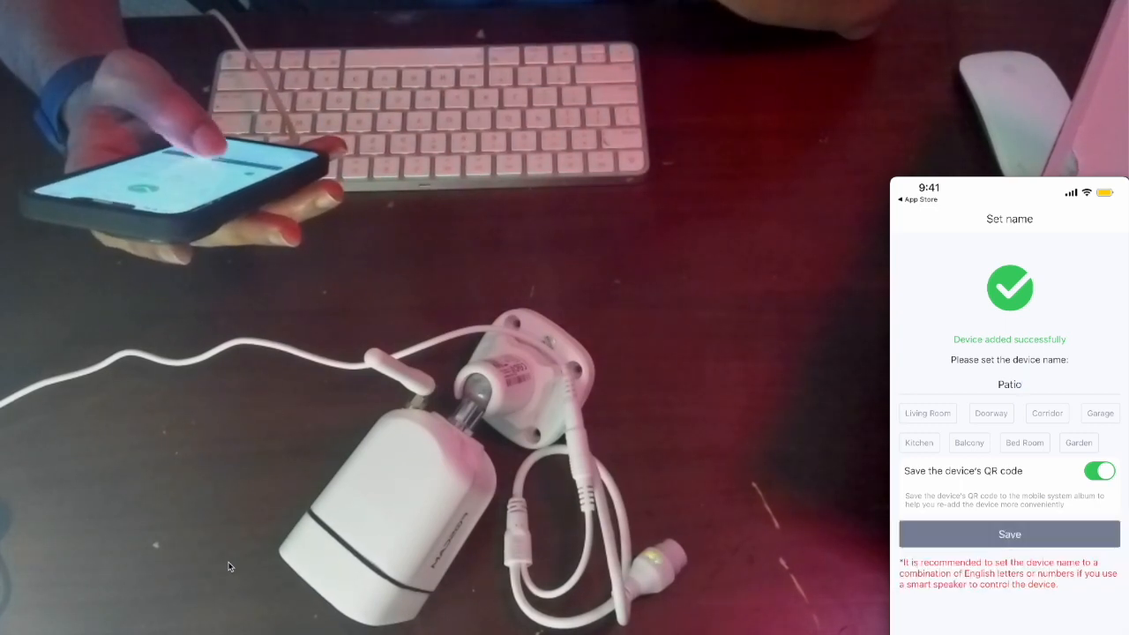
left_click(1009, 533)
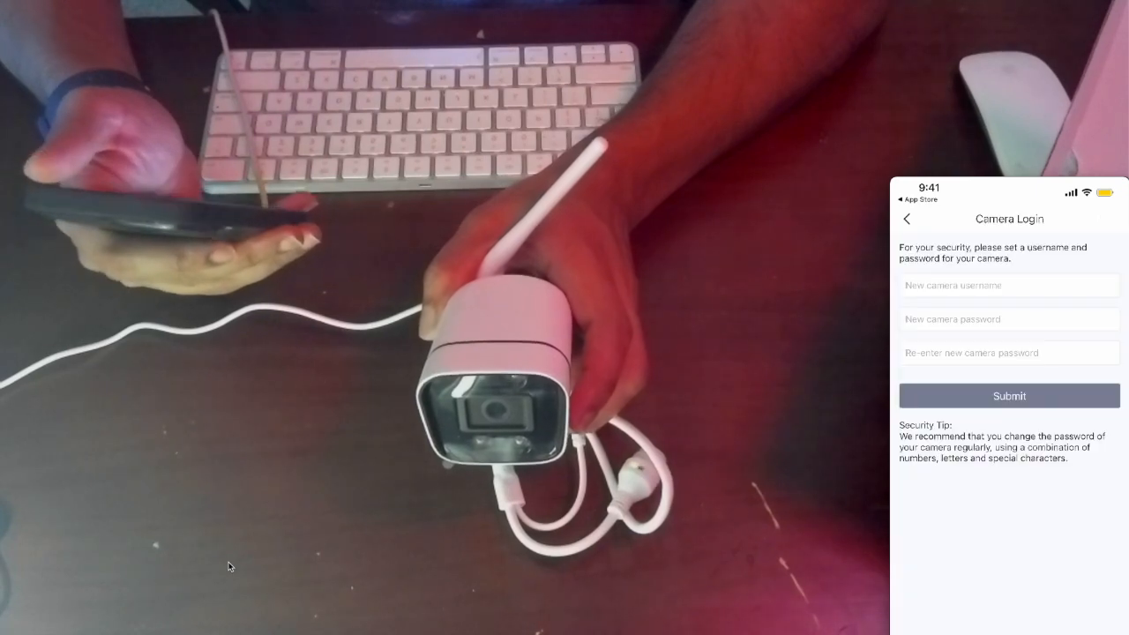
- Submit a new username and password for the Patio camera to reach its live view
left_click(1009, 286)
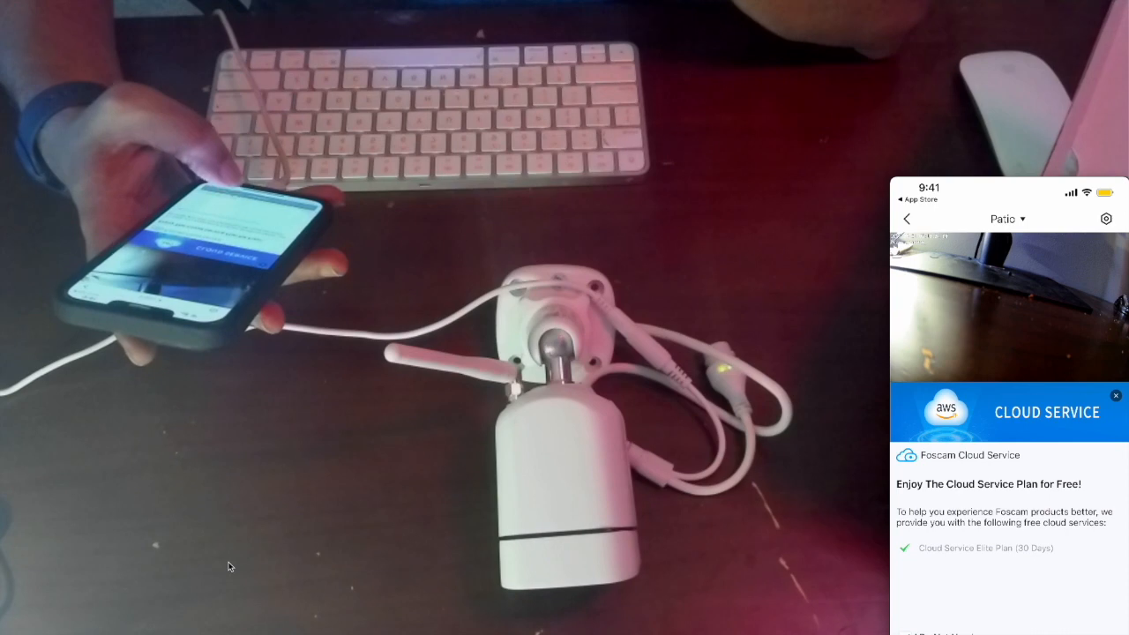
- Dismiss the Cloud Service offer and go into the Patio camera's motion detection sensitivity
left_click(1115, 395)
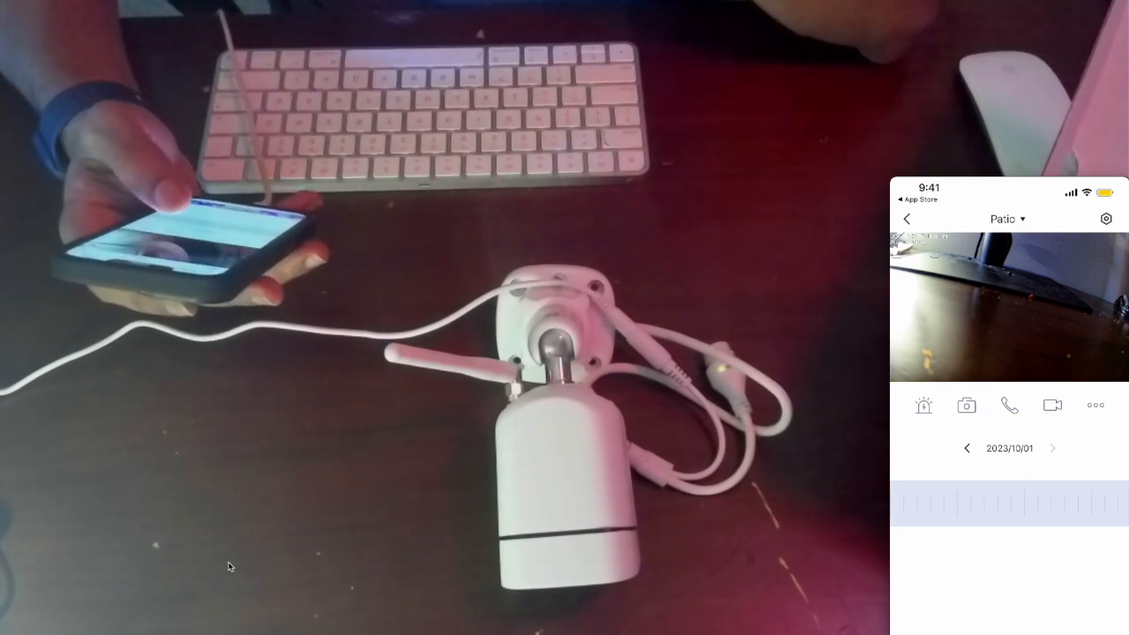
left_click(966, 404)
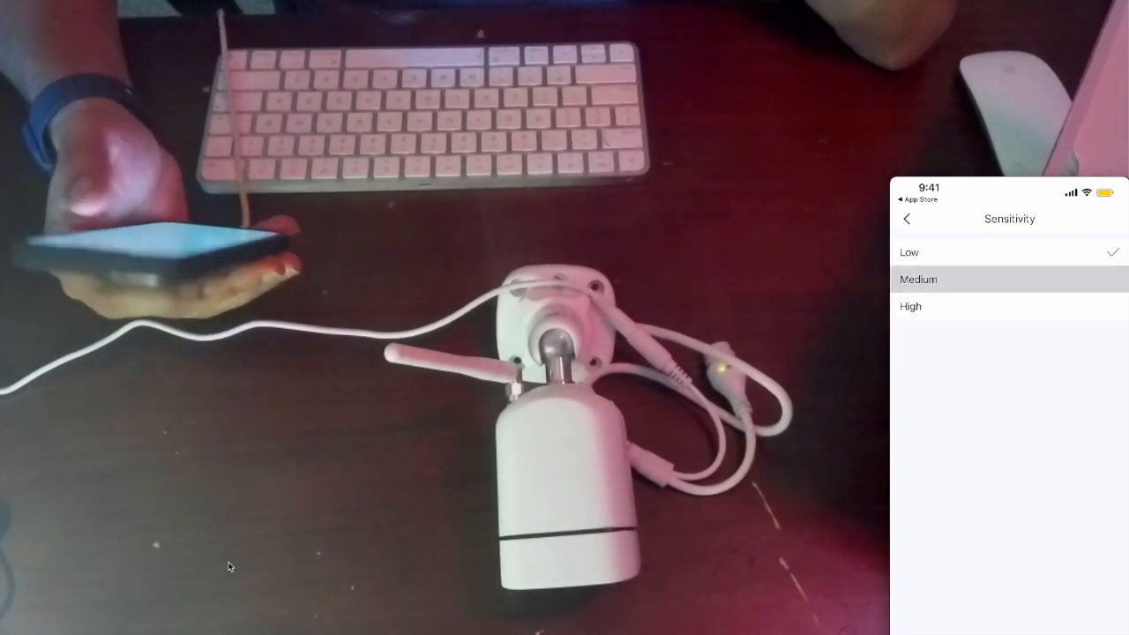
- Choose Medium sensitivity and return to the Patio camera's Setting screen
left_click(907, 219)
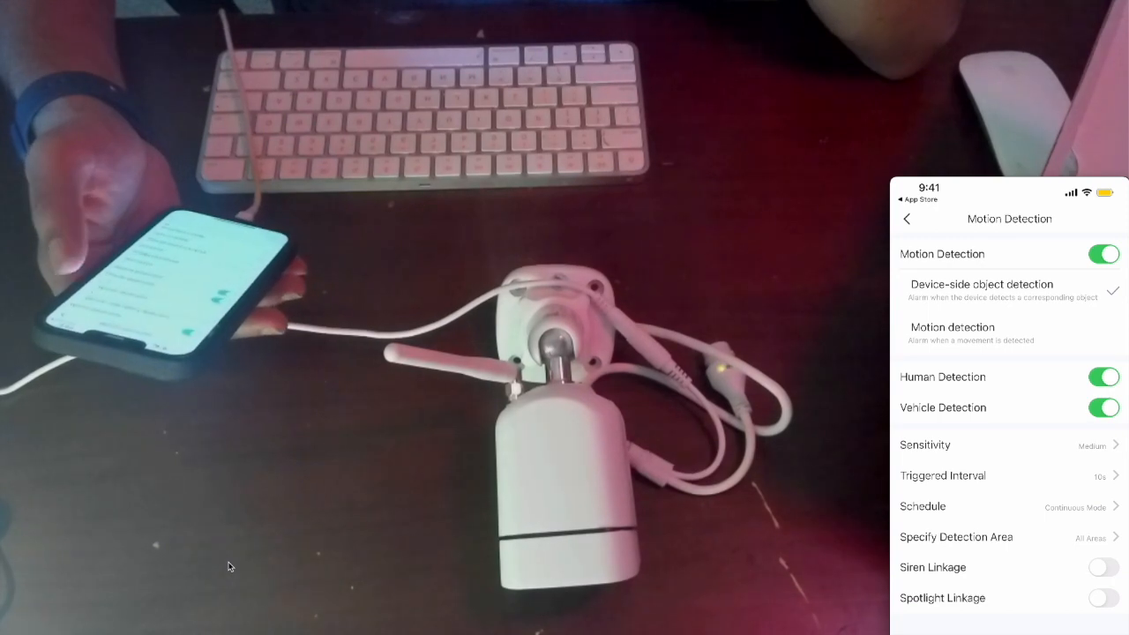
left_click(907, 219)
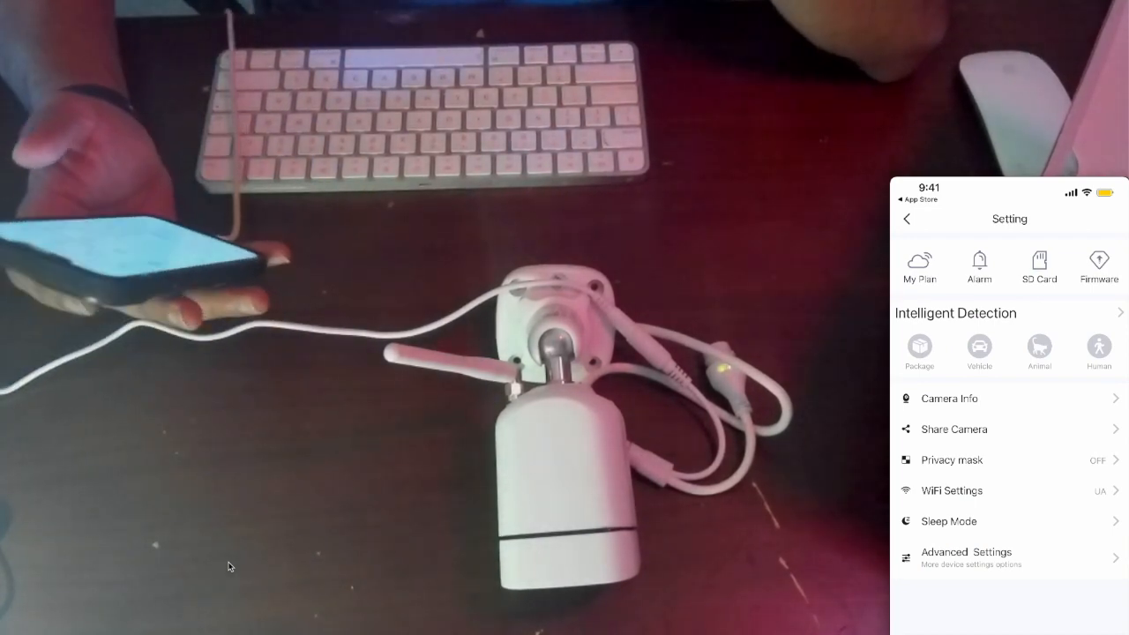
left_click(919, 266)
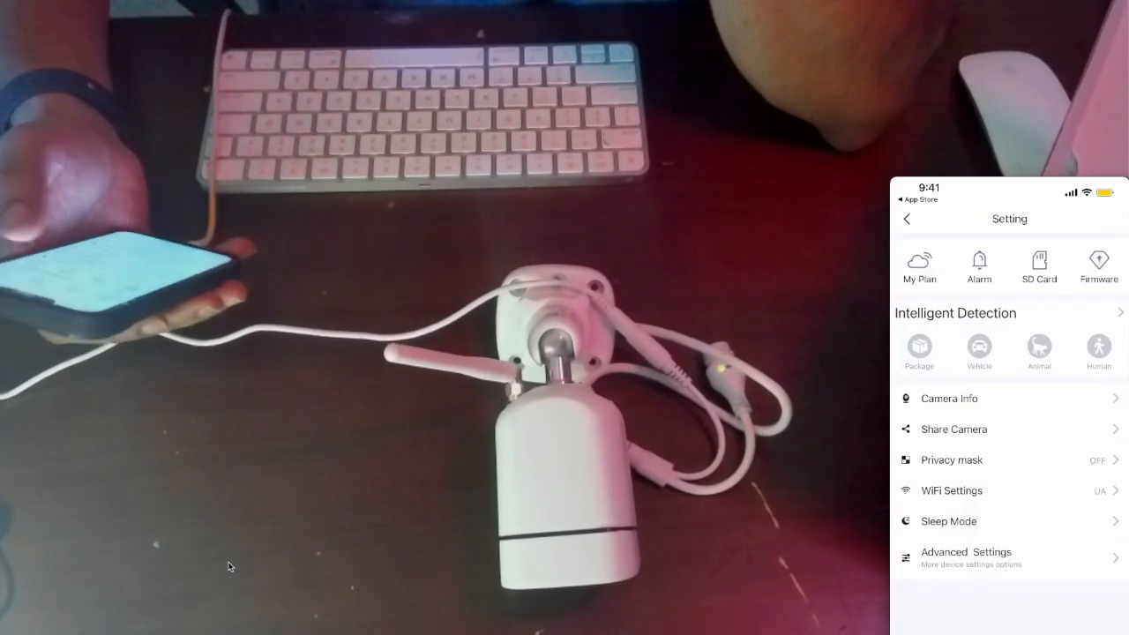
left_click(979, 265)
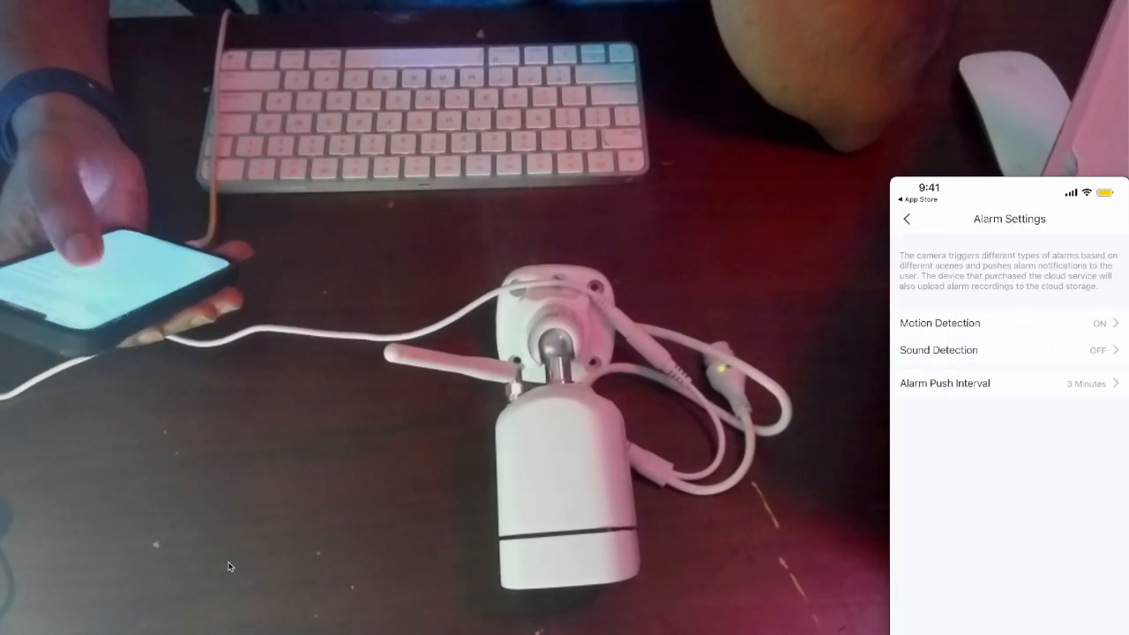
left_click(907, 219)
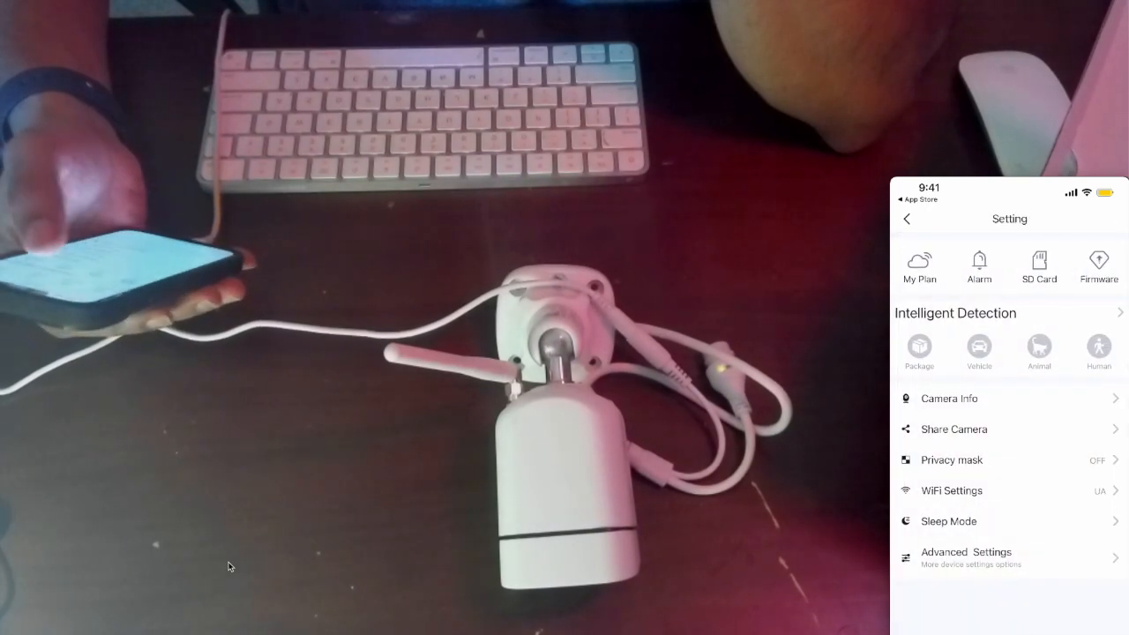
left_click(1037, 265)
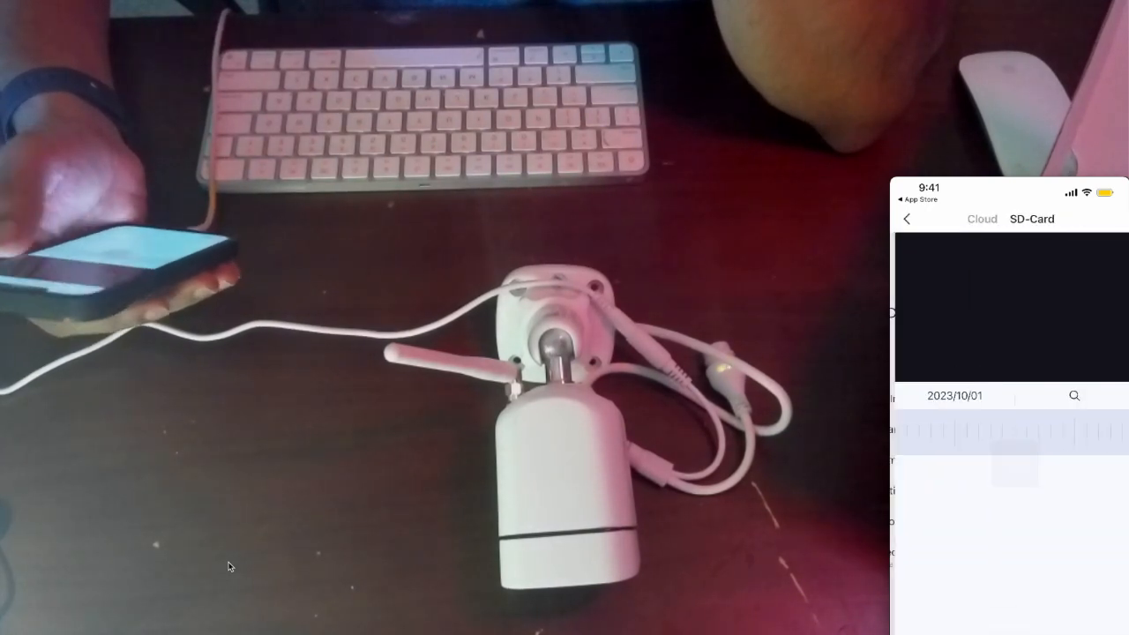
left_click(981, 219)
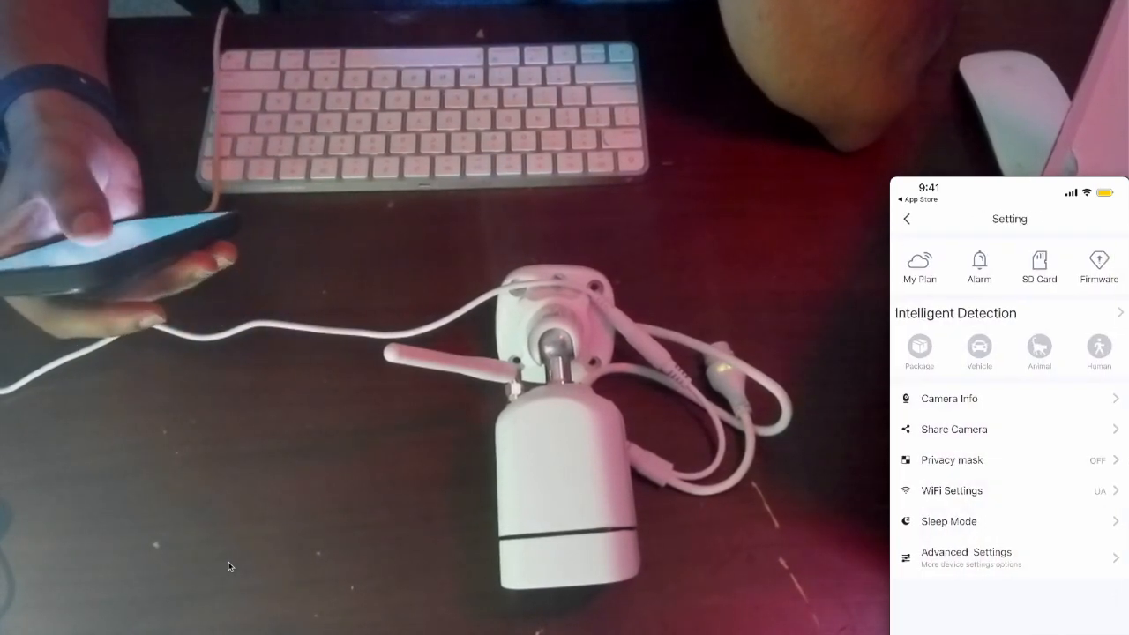
left_click(1098, 264)
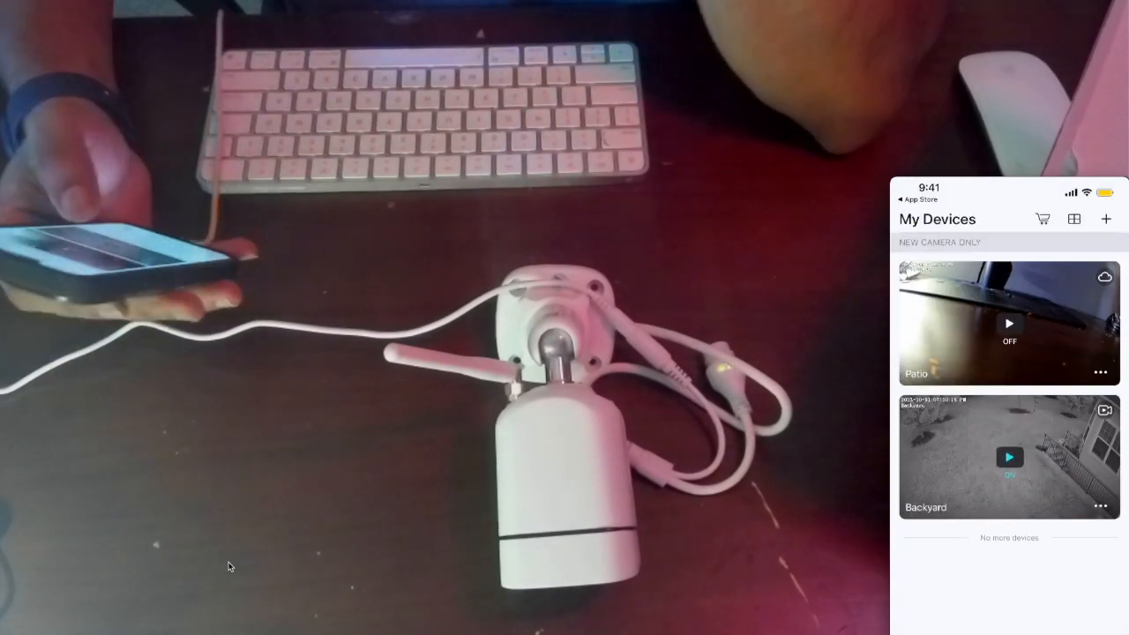
left_click(1010, 323)
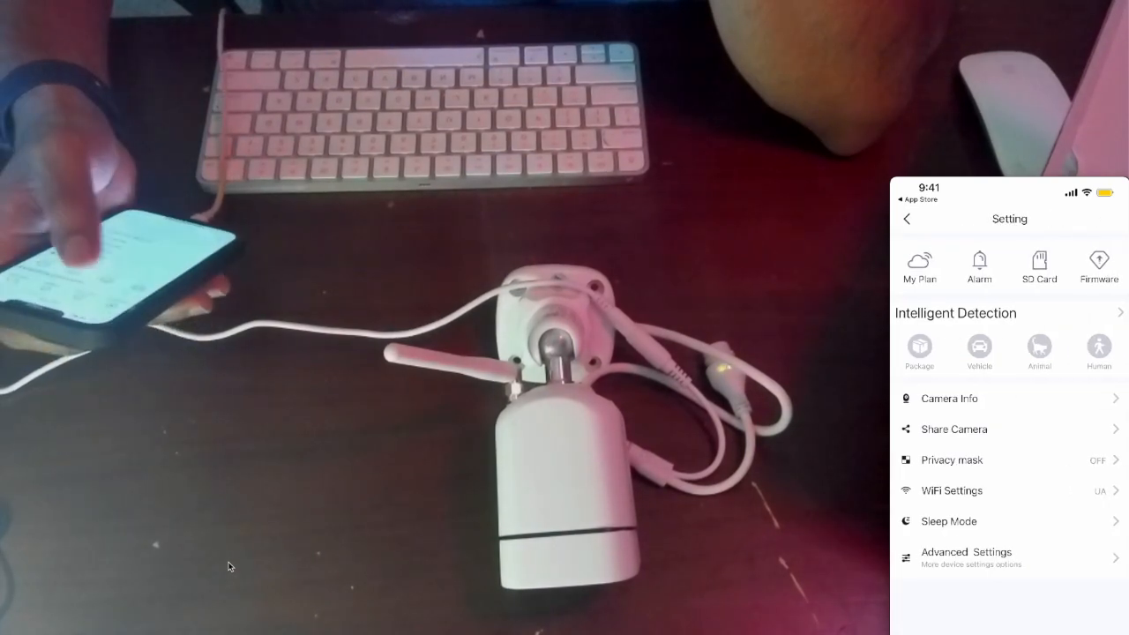
left_click(1038, 264)
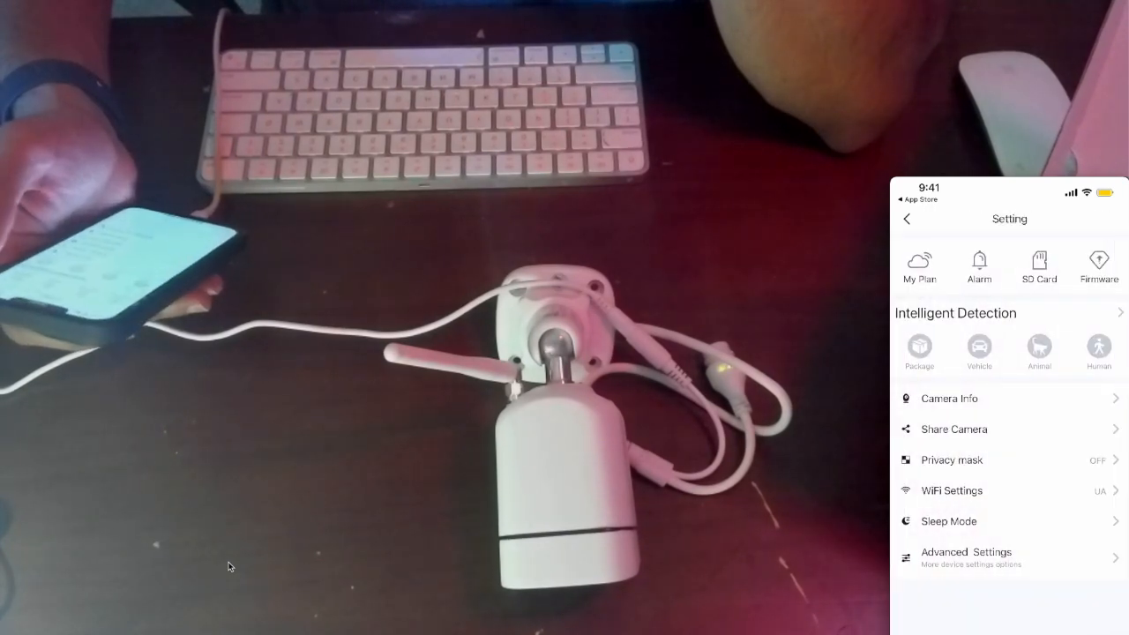
left_click(920, 264)
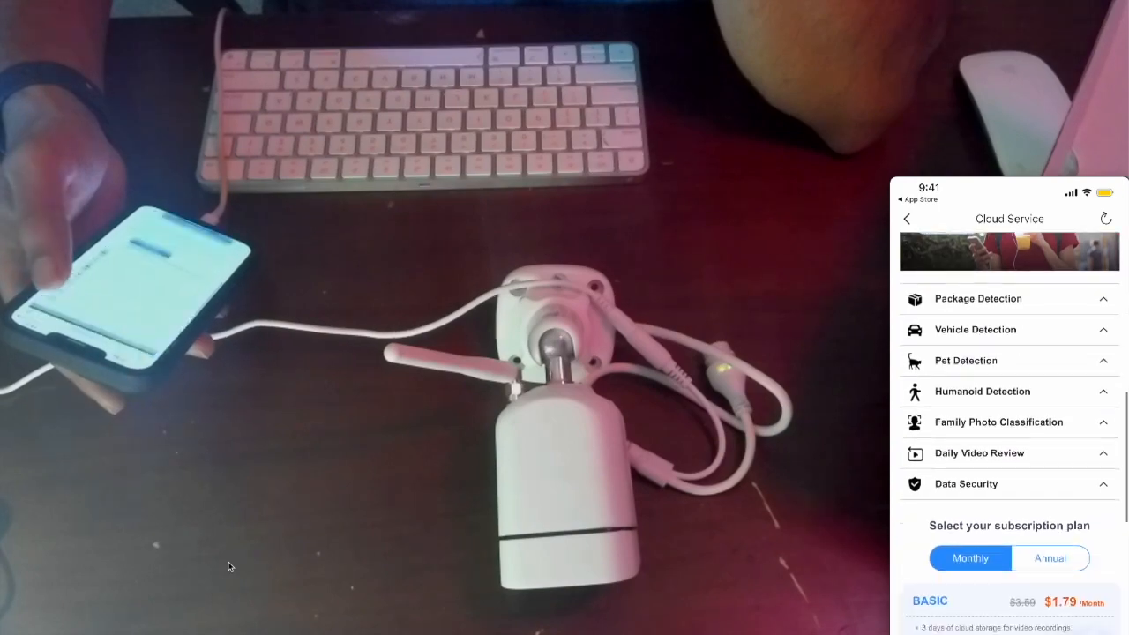
scroll("down", 3)
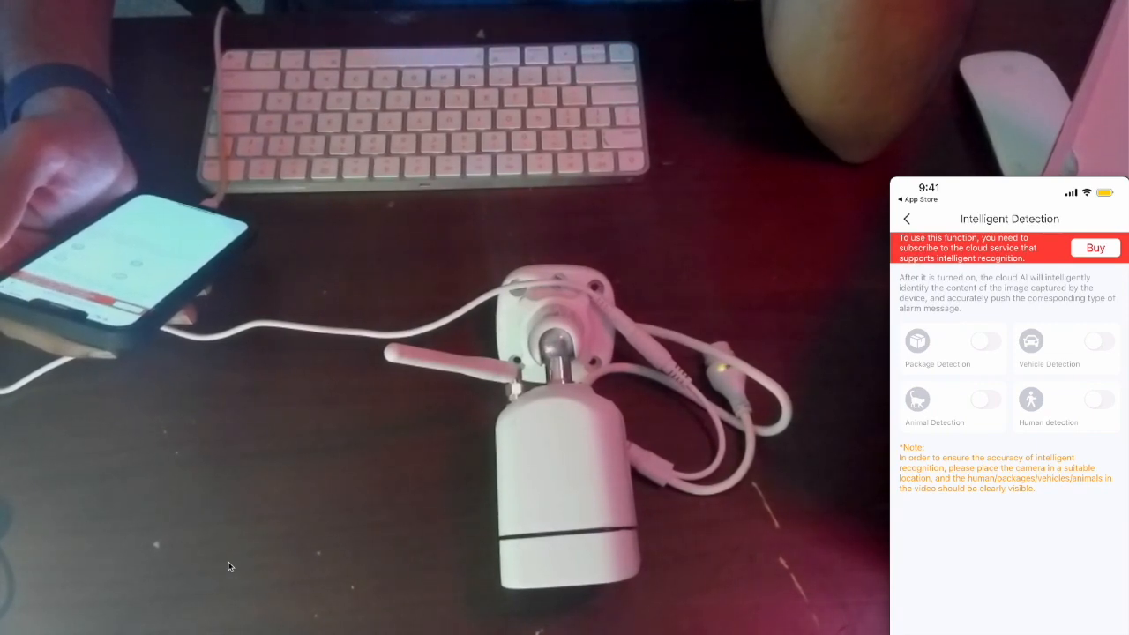
left_click(907, 218)
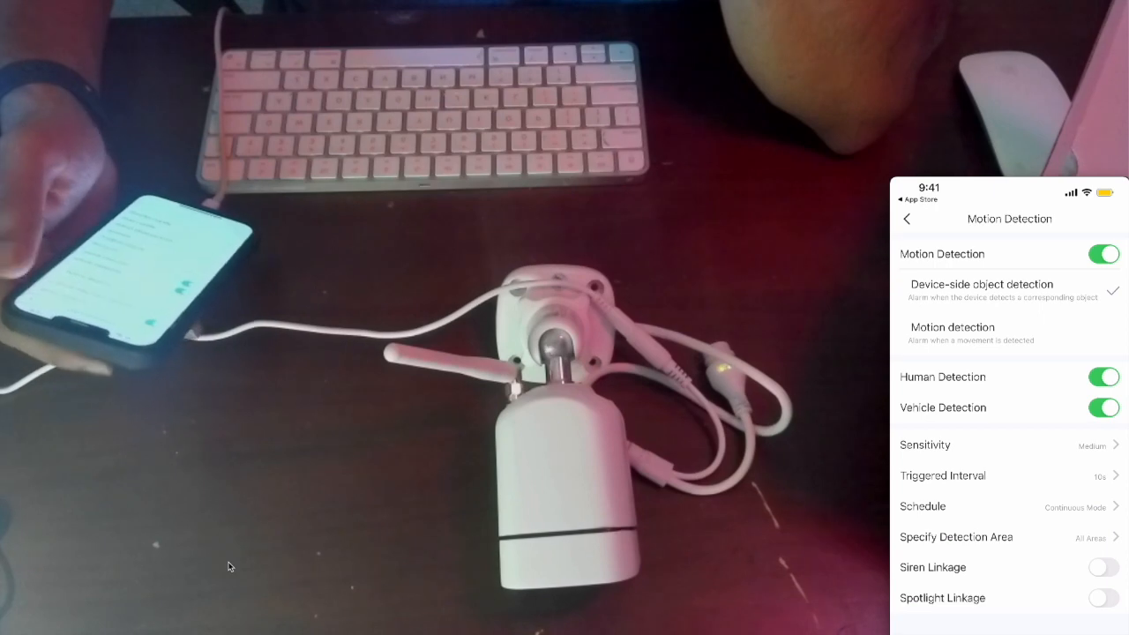
left_click(906, 219)
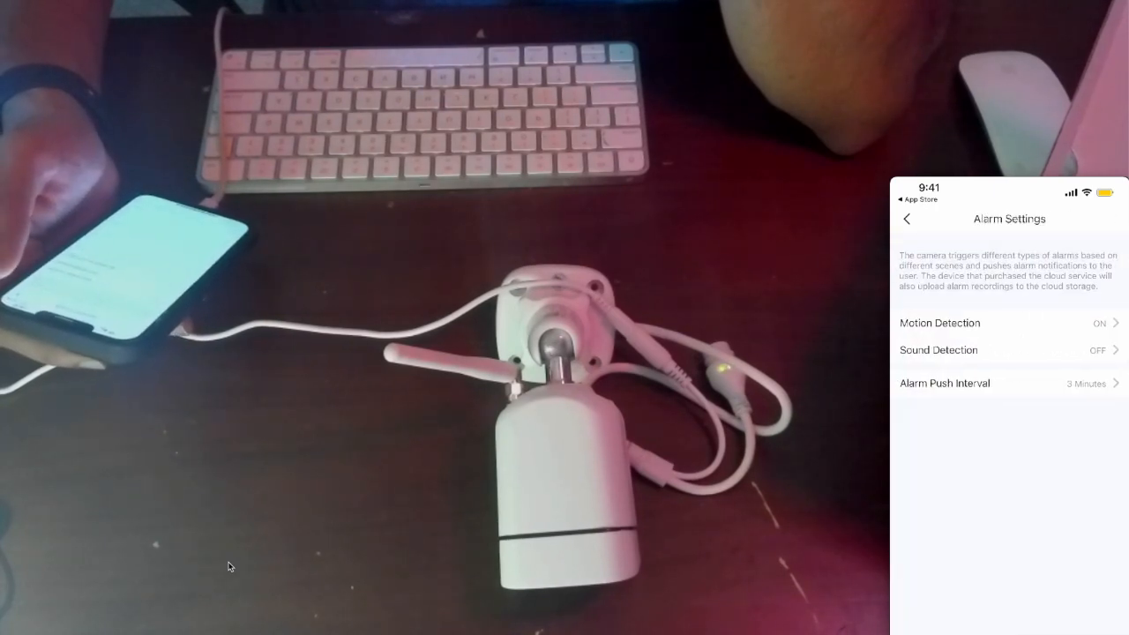
left_click(907, 218)
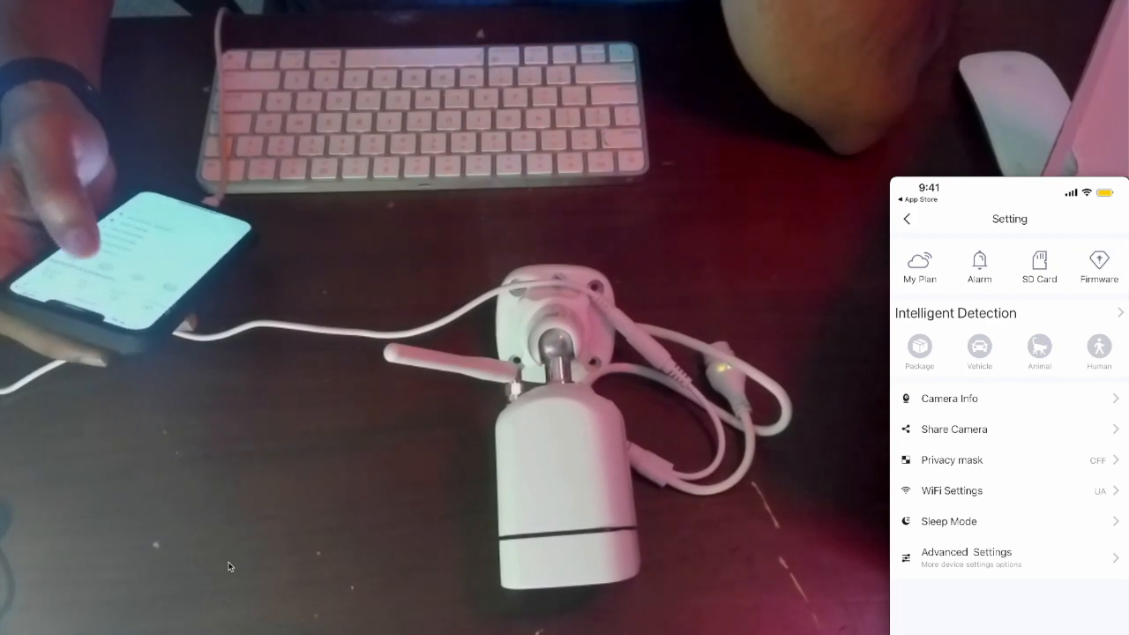
- Review Security and Light Settings under Advanced Settings, switch Onvif on, and return to the device list
left_click(949, 399)
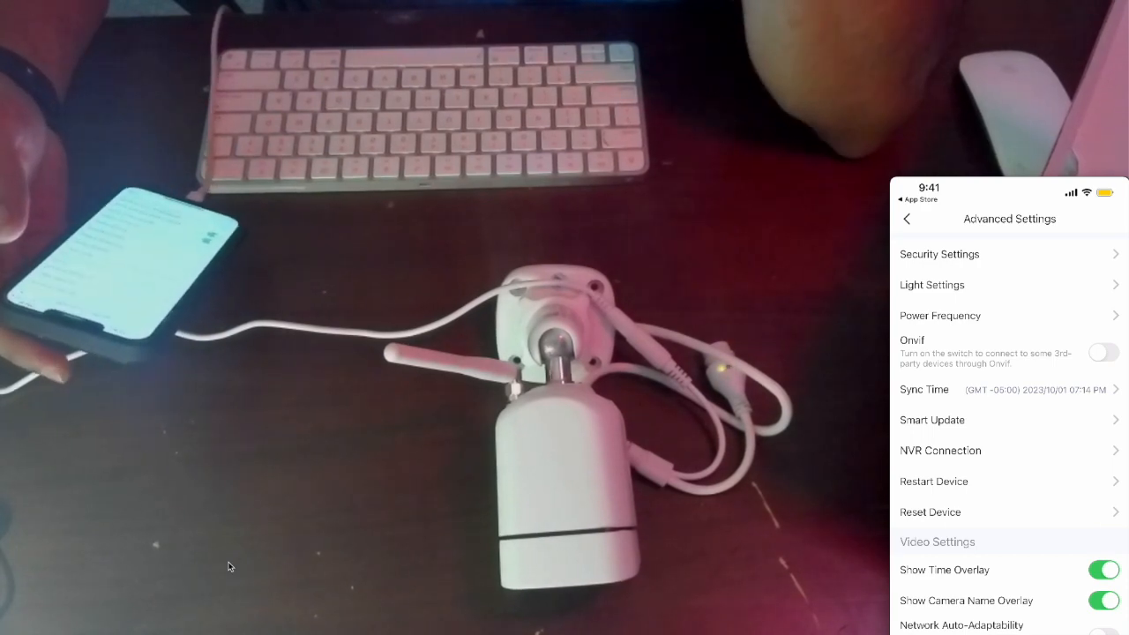
left_click(1105, 353)
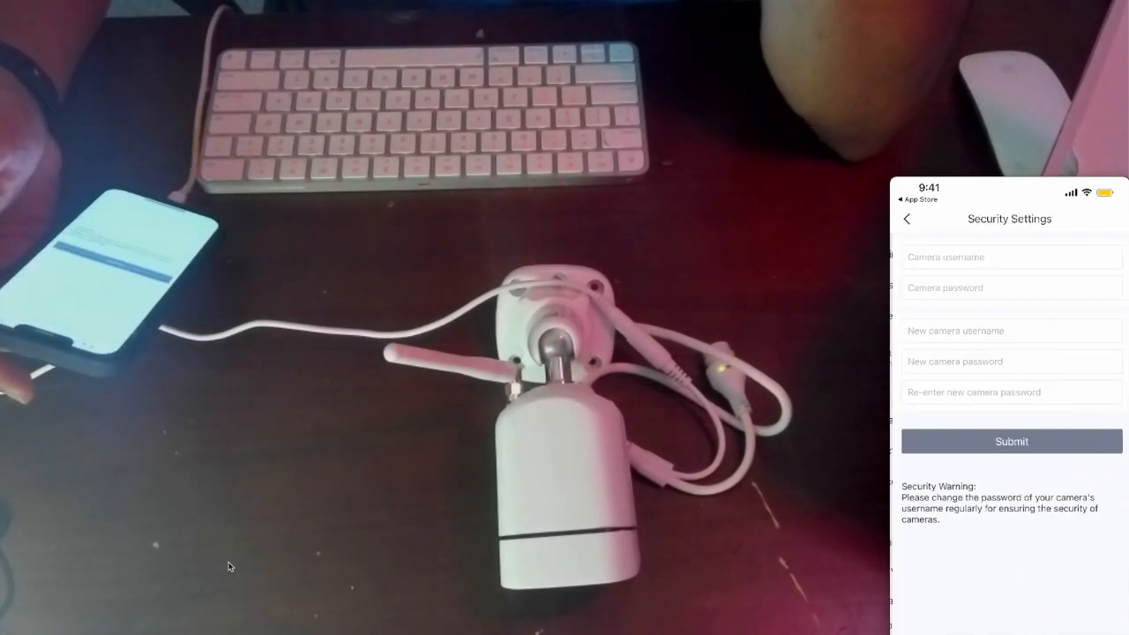
left_click(906, 219)
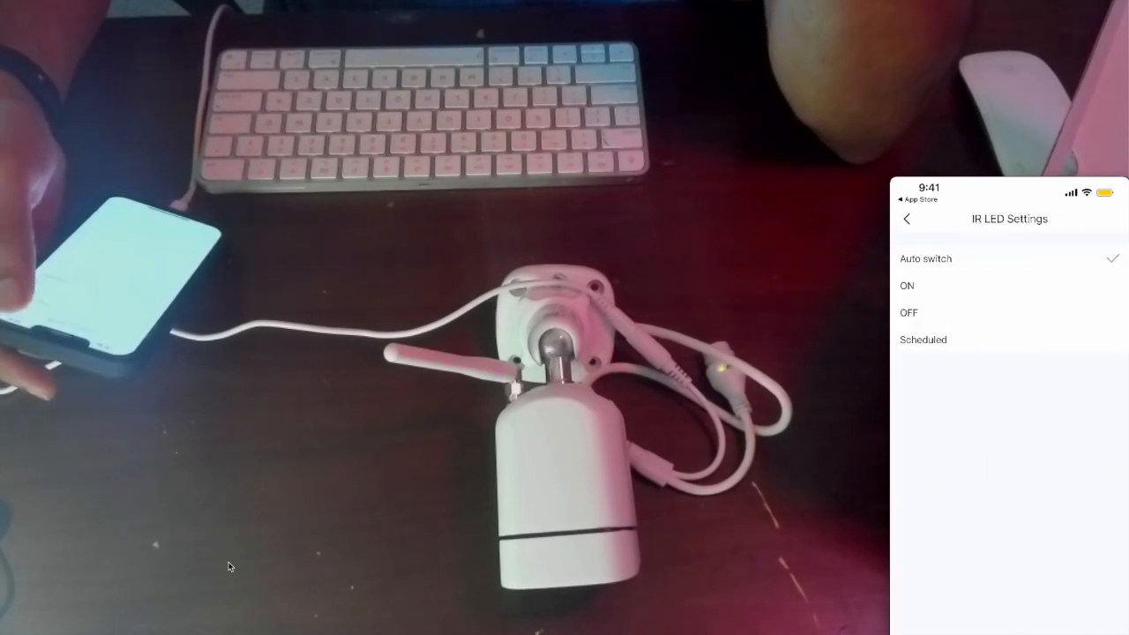
left_click(907, 218)
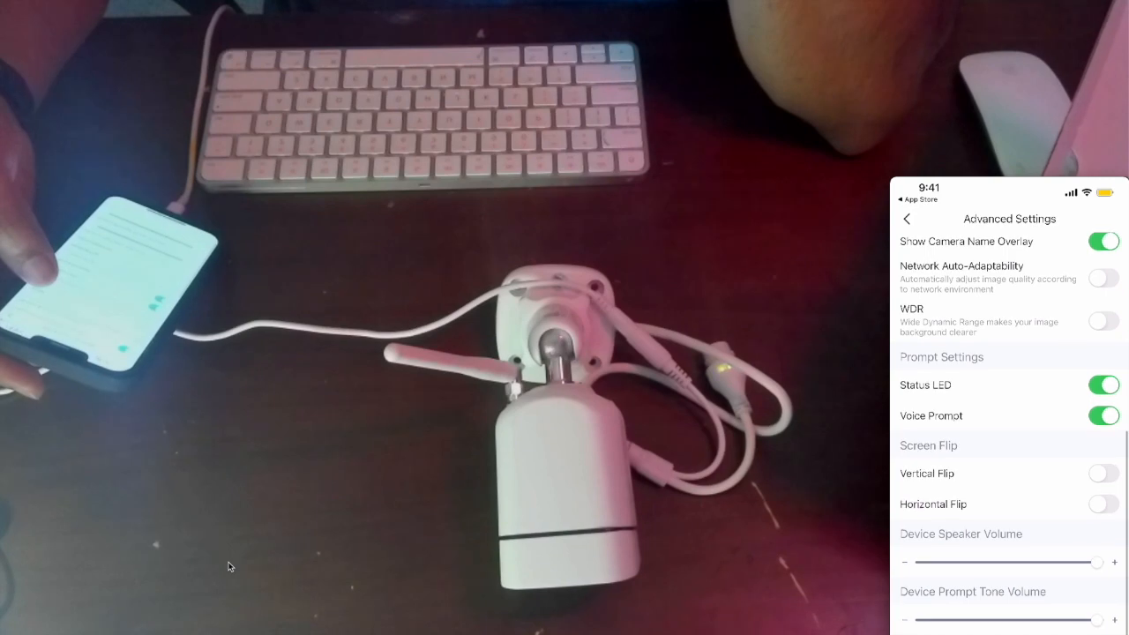
scroll("up", 3)
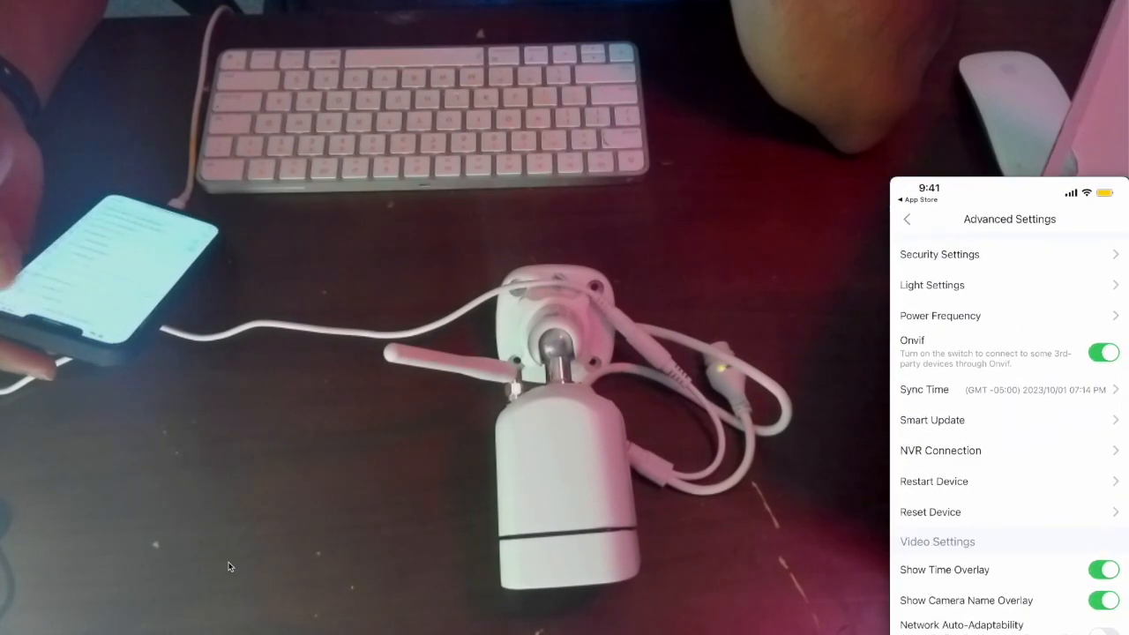
left_click(907, 218)
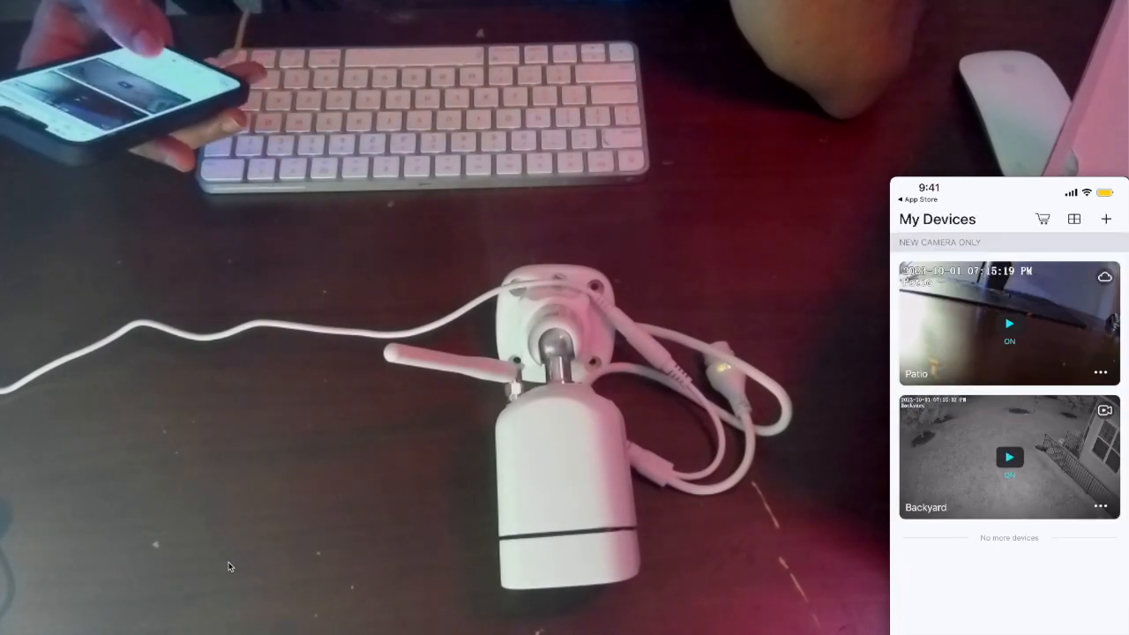
- Go into a listed camera's Setting page and its WiFi Settings
left_click(1009, 456)
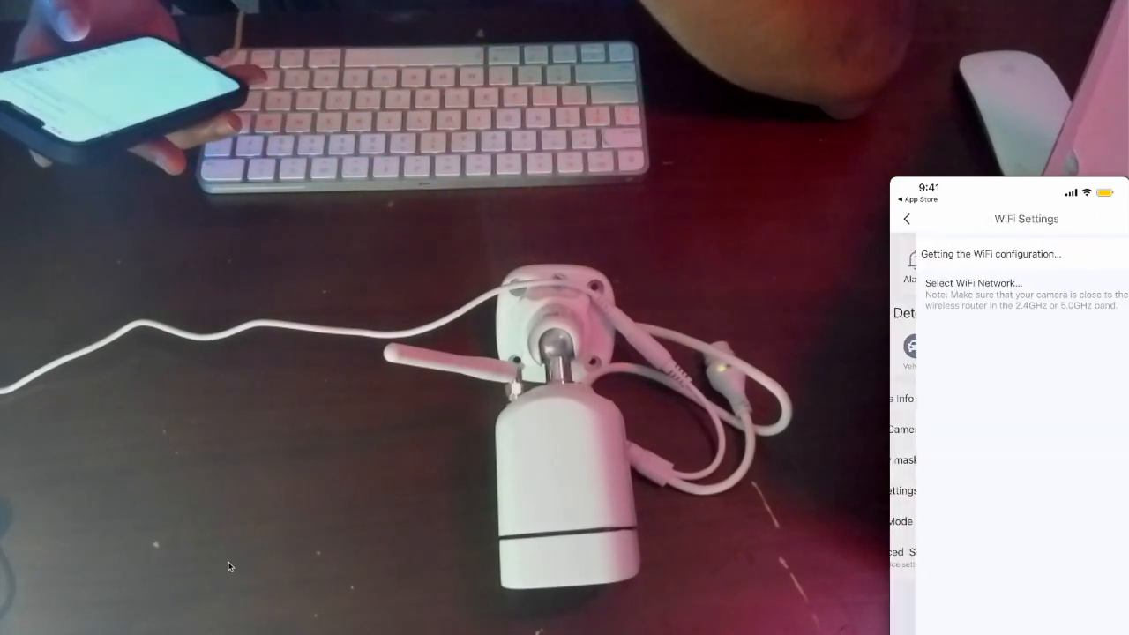
- Leave WiFi Settings and enable Network Auto-Adaptability in Advanced Settings
left_click(907, 219)
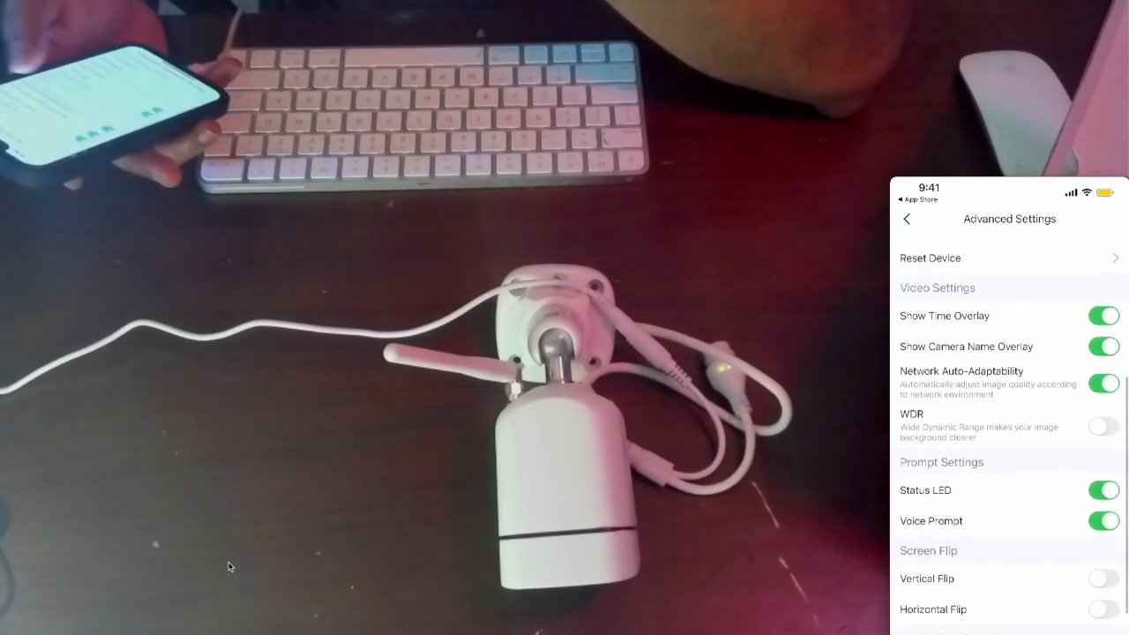
scroll("up", 3)
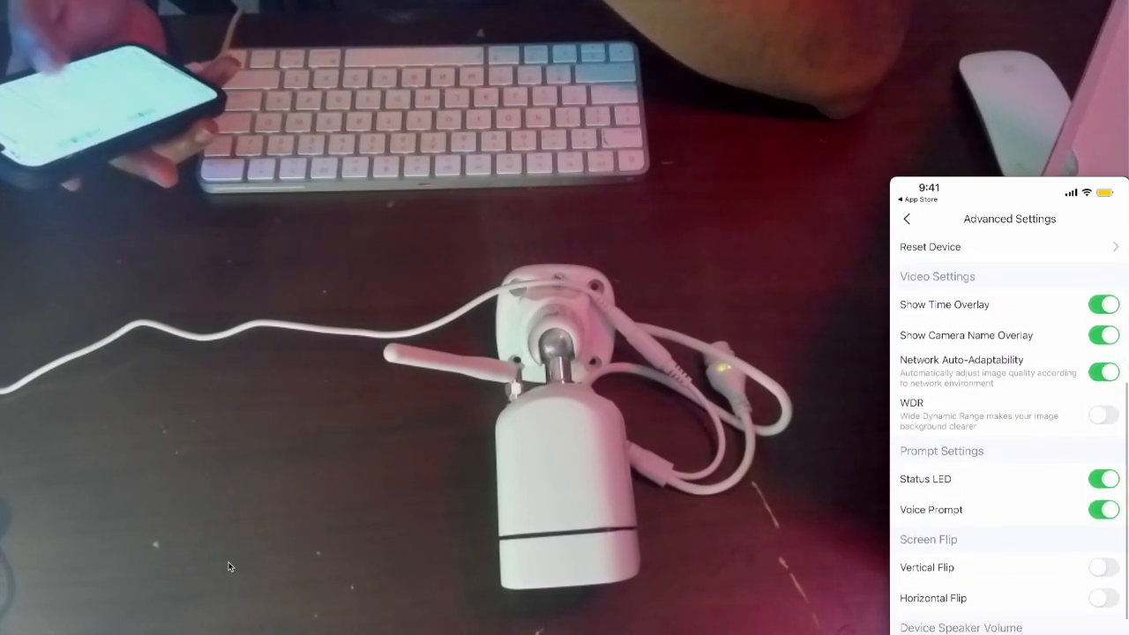
scroll("down", 3)
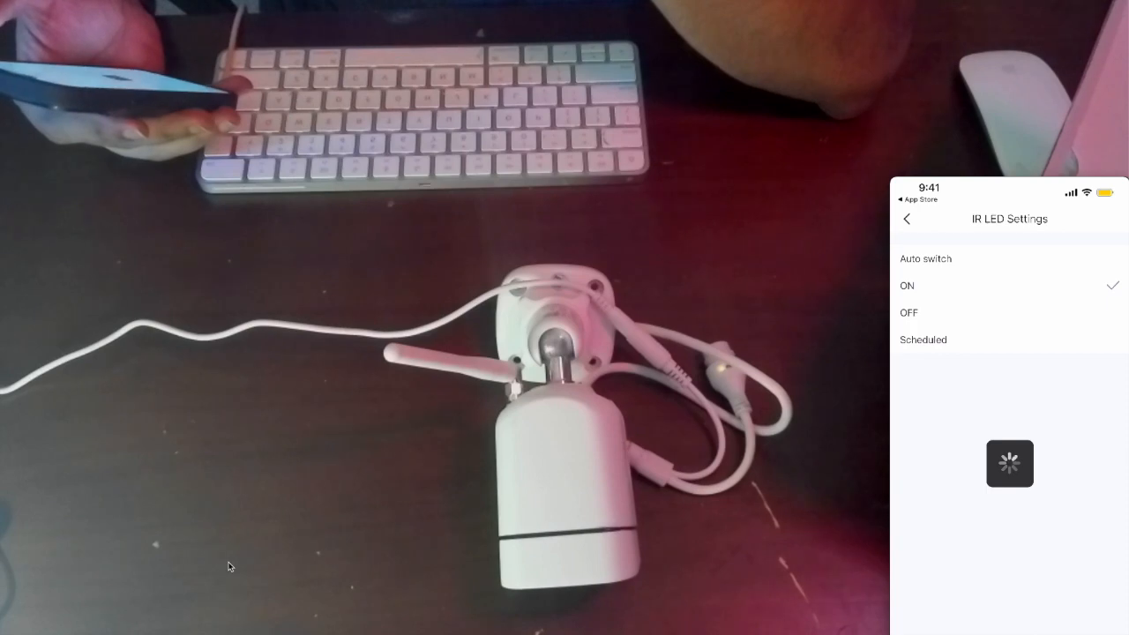
left_click(907, 219)
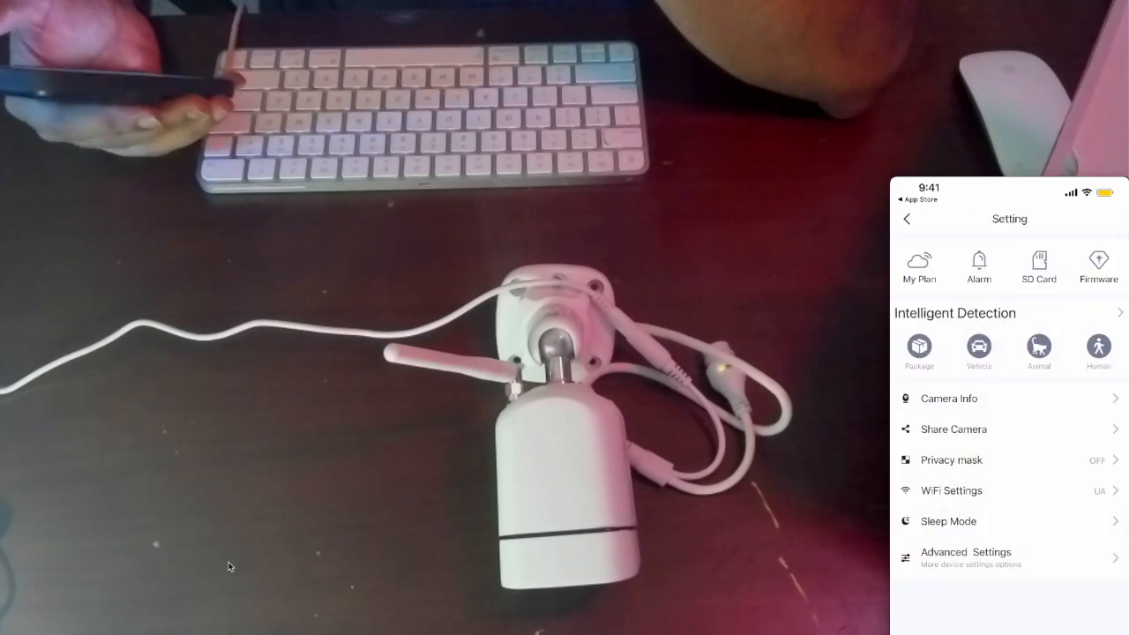
- Set IR LED Settings to ON under Light Settings and return to the Setting page
left_click(906, 219)
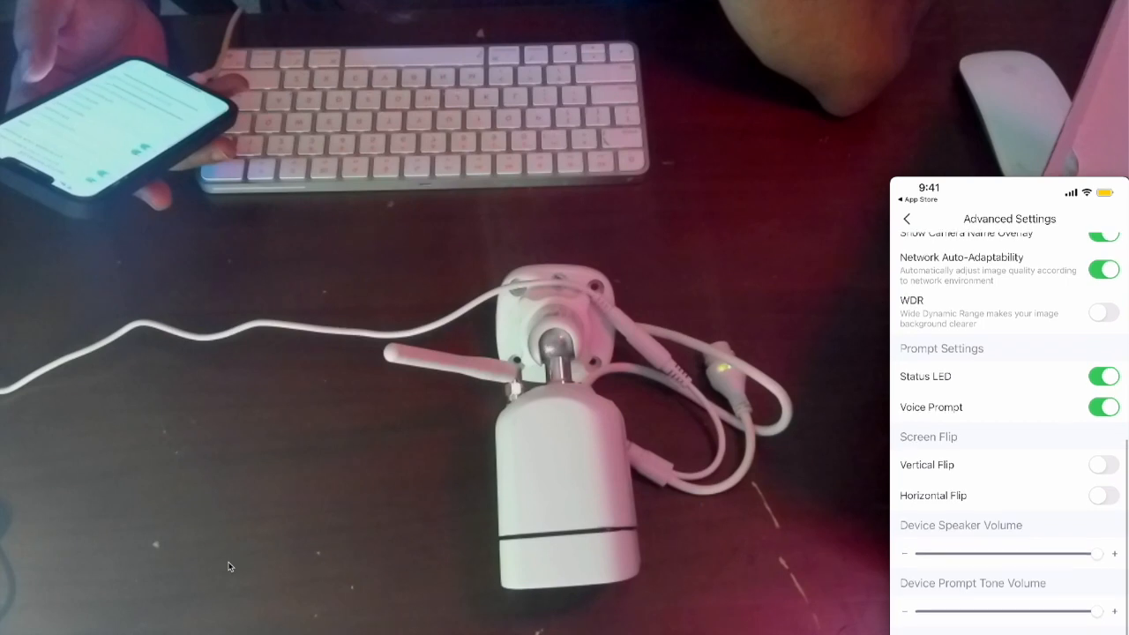
scroll("up", 3)
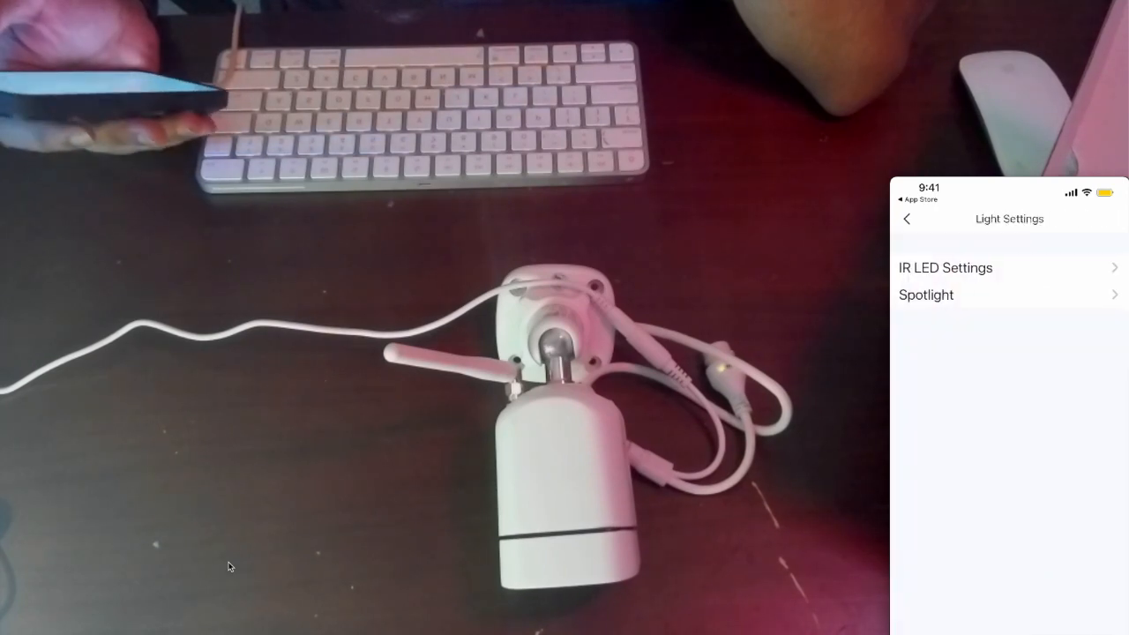
left_click(907, 219)
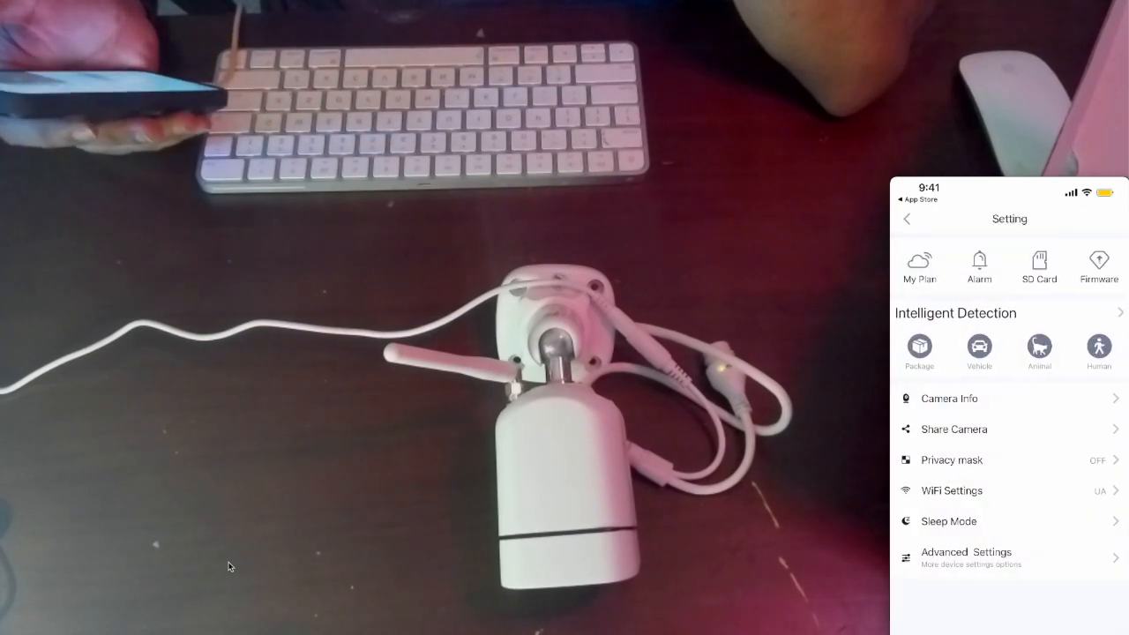